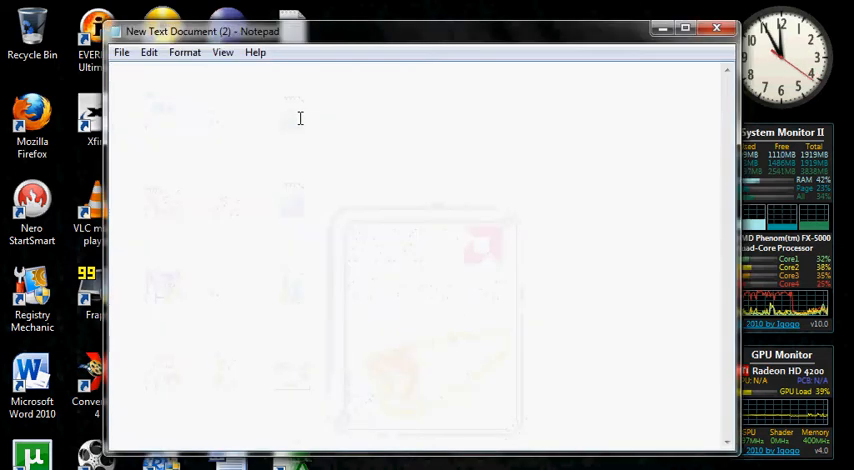
Step: Write the note "Hello again!" followed by "I will show you how to make your first VB2010 program."
{"action": "type", "text": "Hello a"}
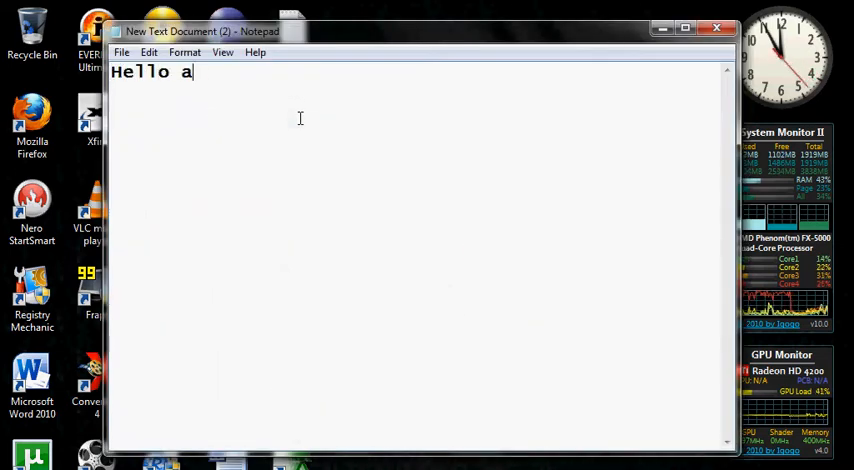
{"action": "type", "text": "gain!"}
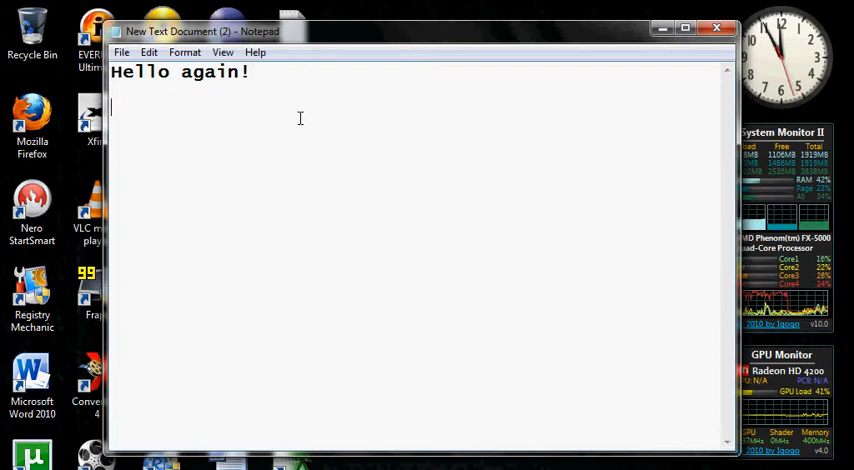
{"action": "type", "text": "I will sh"}
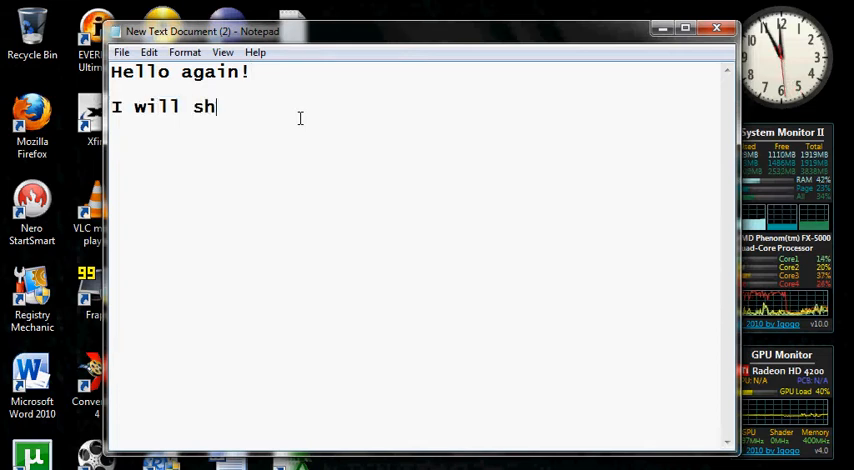
{"action": "type", "text": "ow you how to make your"}
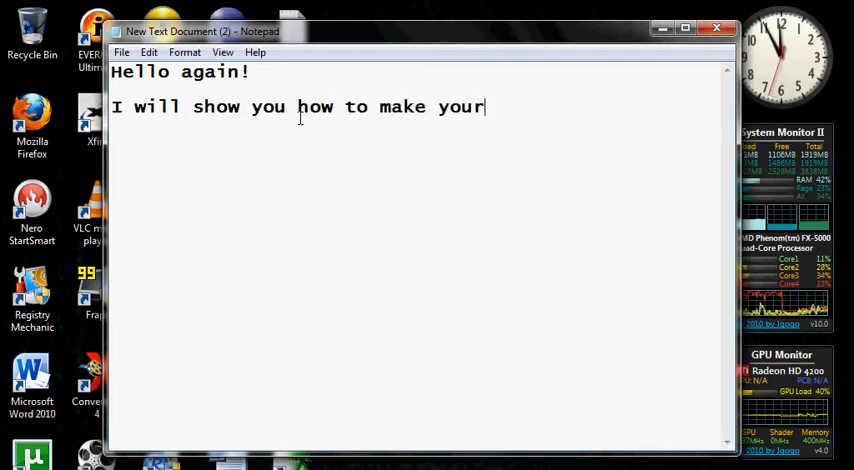
{"action": "type", "text": "first"}
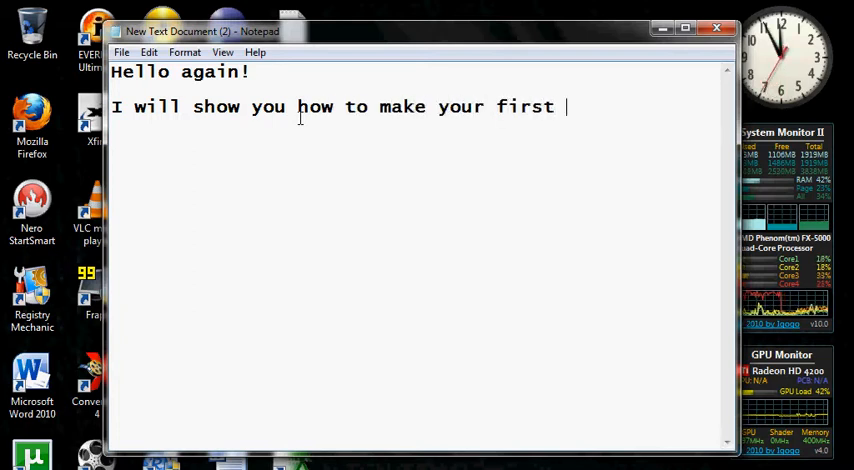
{"action": "type", "text": "VB2010 progr"}
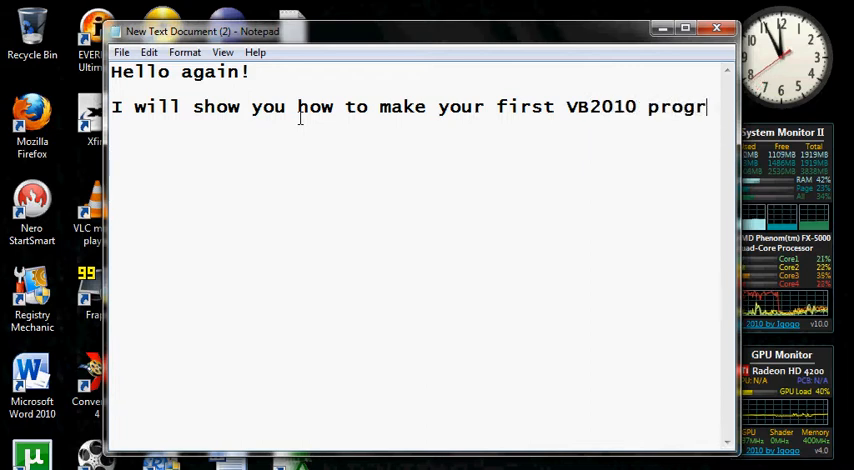
{"action": "type", "text": "am"}
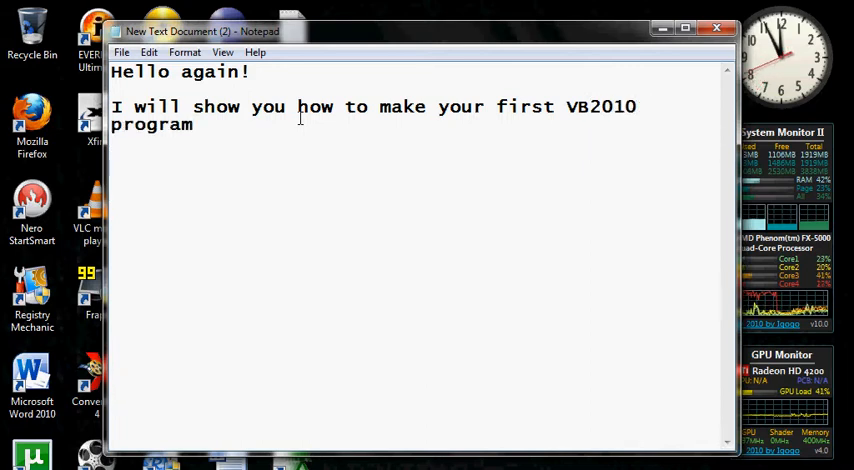
{"action": "type", "text": "."}
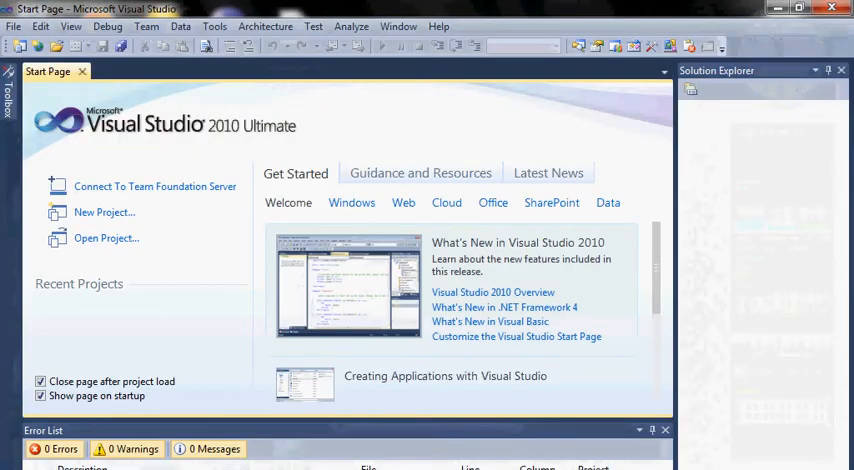
{"action": "mouse_move", "coordinate": [110, 212]}
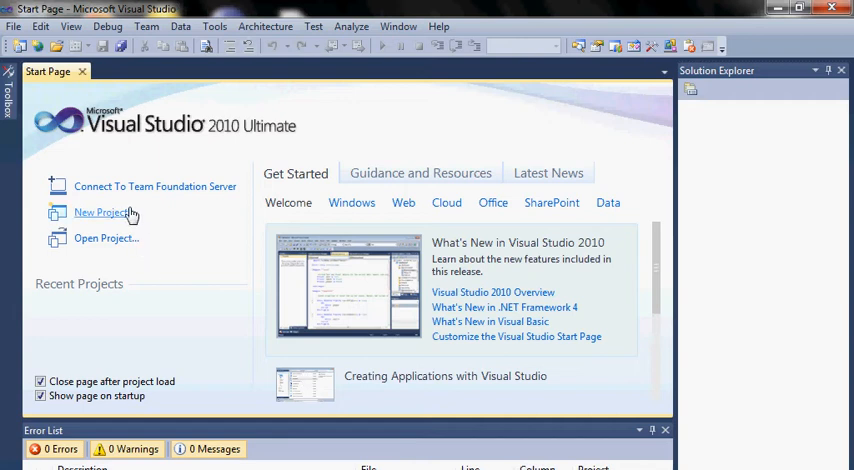
{"action": "mouse_move", "coordinate": [72, 220]}
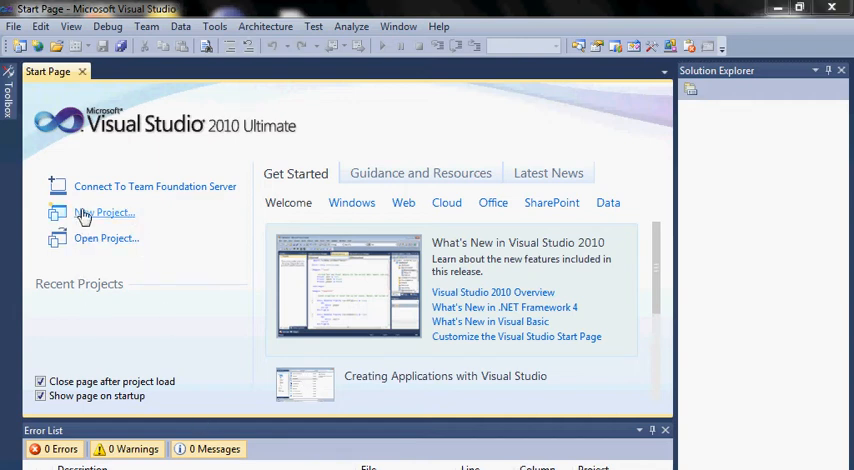
Step: Create a new Windows Forms Application project from the Start Page
{"action": "left_click", "coordinate": [92, 212]}
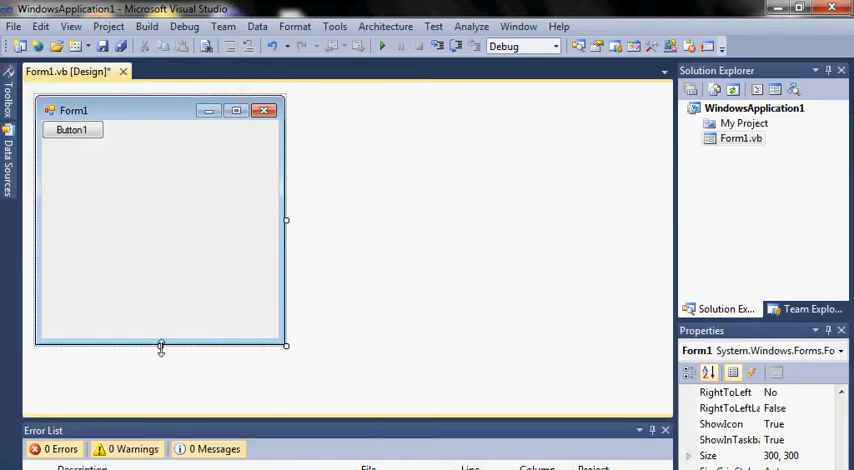
Step: Shorten Form1 to about 300 by 113 and move Button1 to its middle
{"action": "left_click_drag", "start_coordinate": [160, 344], "coordinate": [160, 160]}
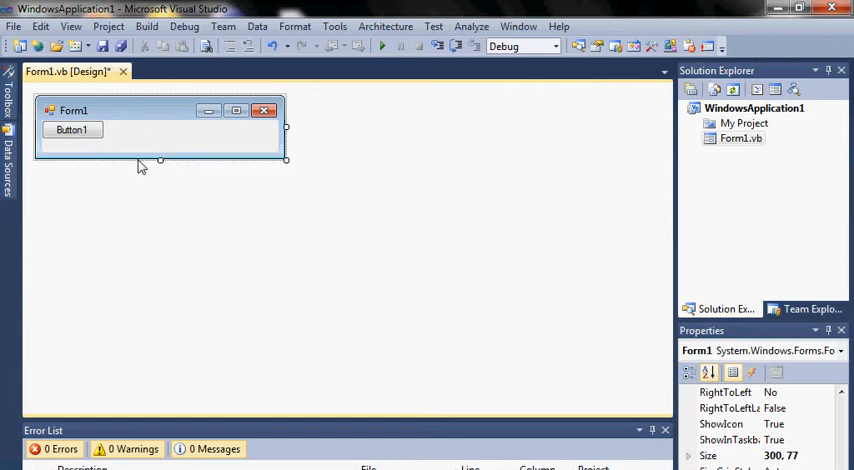
{"action": "left_click_drag", "start_coordinate": [160, 160], "coordinate": [160, 190]}
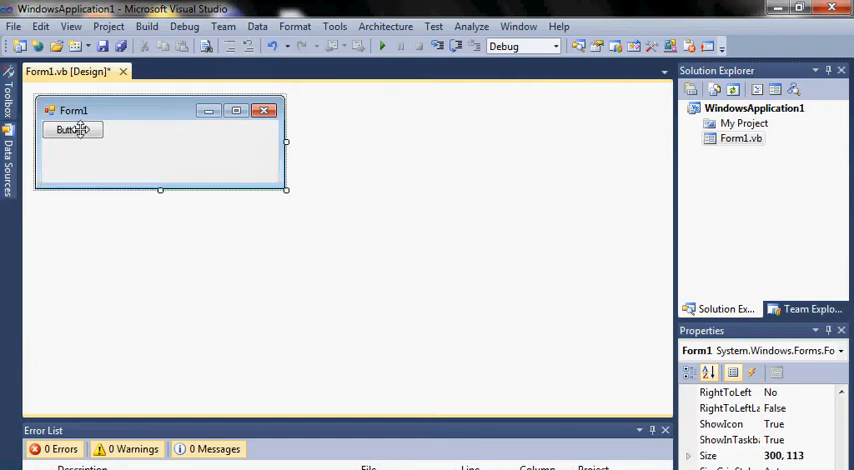
{"action": "left_click_drag", "start_coordinate": [72, 128], "coordinate": [156, 152]}
{"action": "type", "text": "c"}
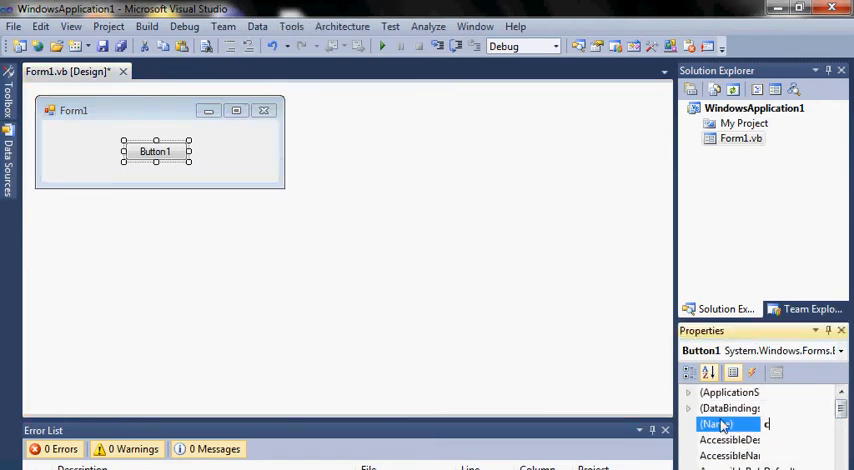
Step: Set the button's Name to cmdClickMe, Size to 100, 40 and Text to Click Me
{"action": "type", "text": "md"}
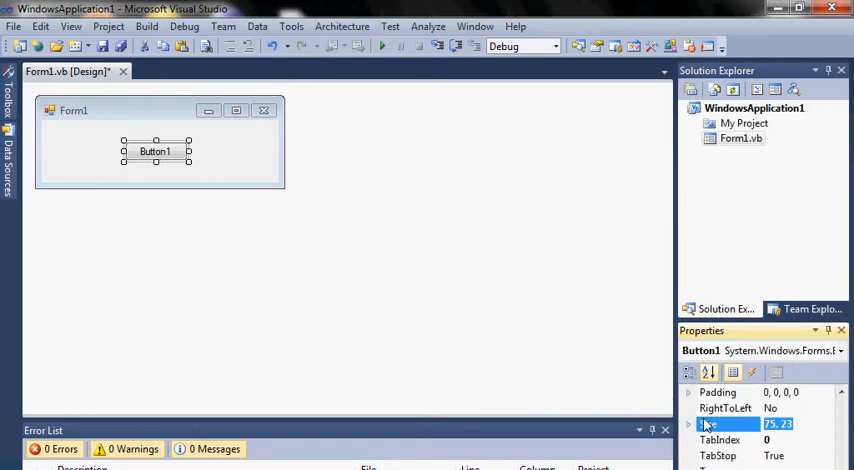
{"action": "type", "text": "100,"}
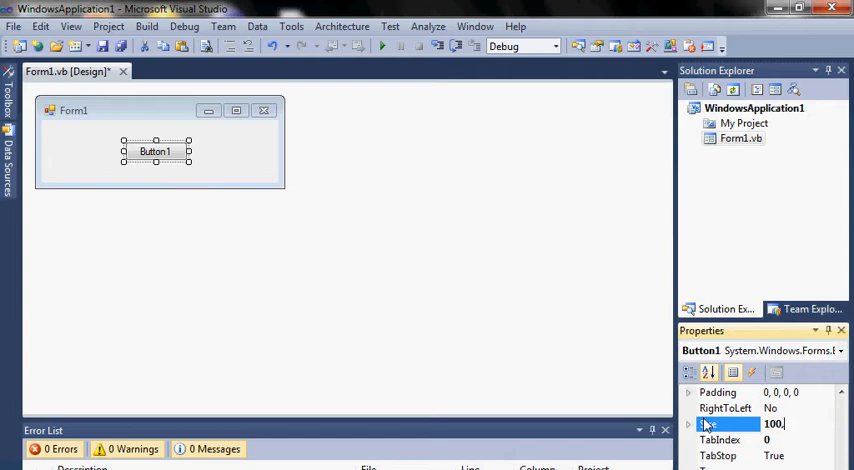
{"action": "type", "text": ", 40"}
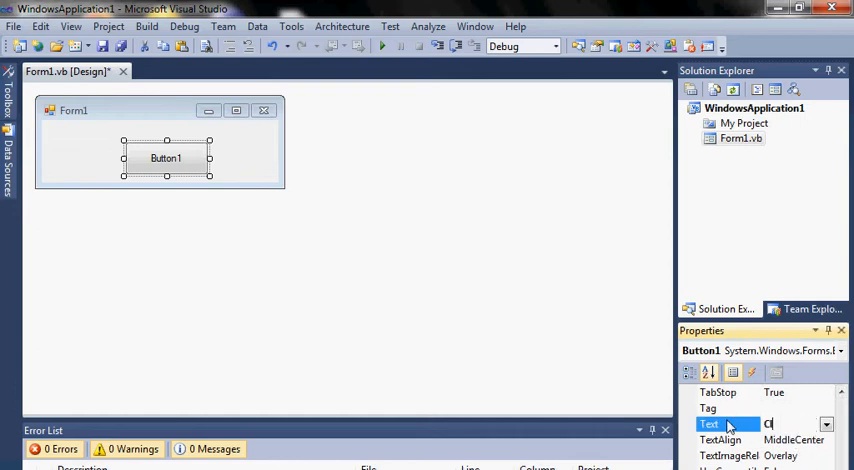
{"action": "type", "text": "Click Me"}
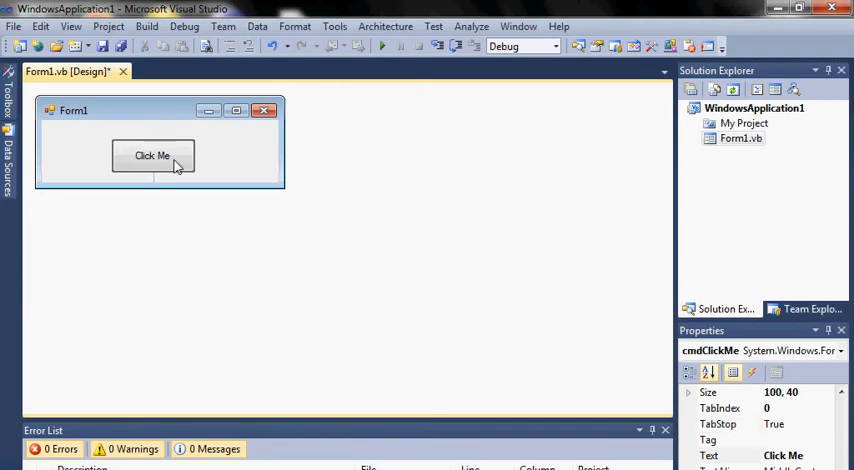
{"action": "left_click", "coordinate": [156, 156]}
{"action": "type", "text": "me"}
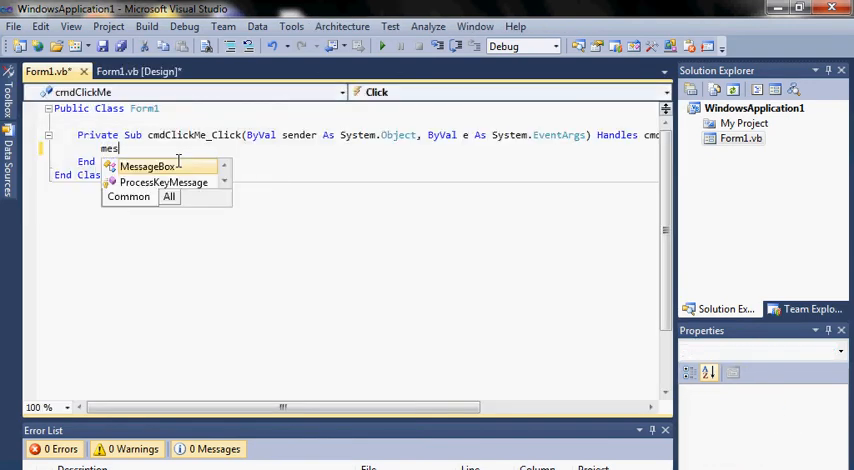
Step: Add MessageBox.Show("Hello World") to the cmdClickMe_Click handler
{"action": "type", "text": "sagebox"}
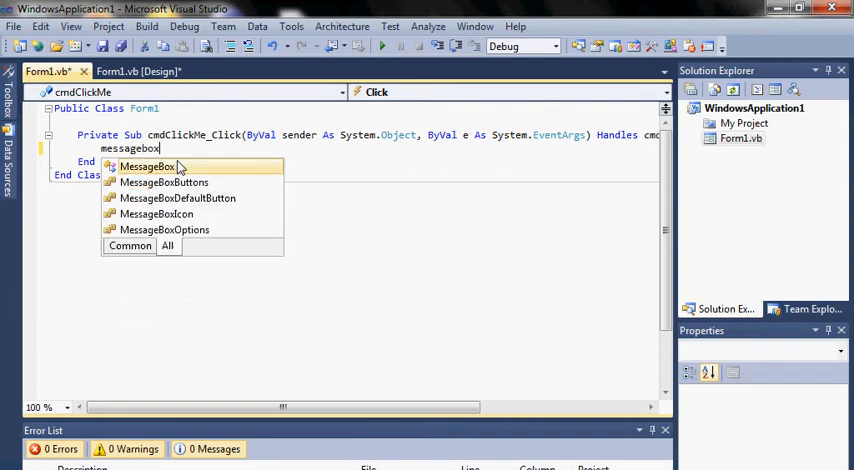
{"action": "type", "text": ".show"}
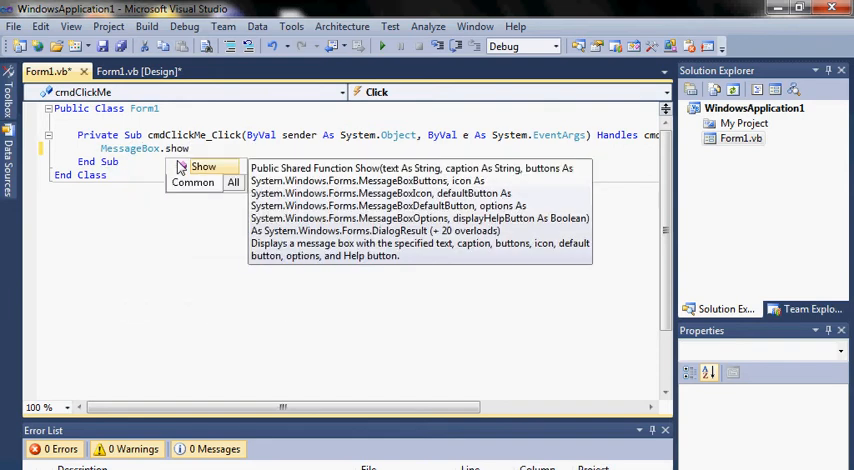
{"action": "type", "text": "(\""}
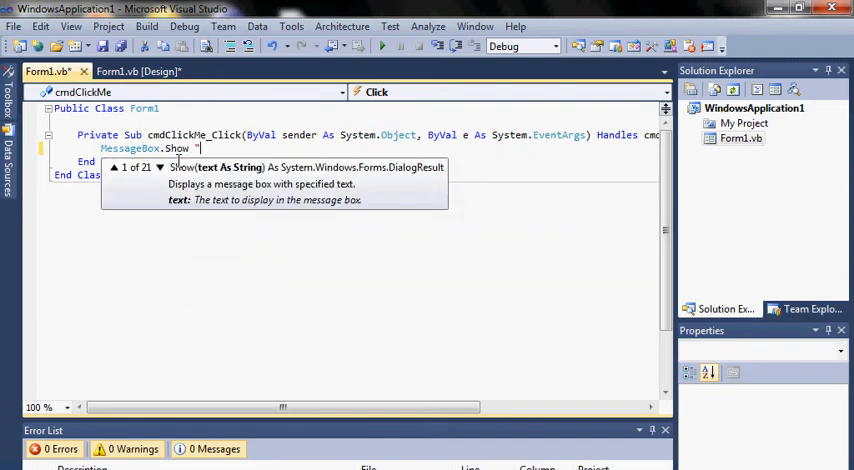
{"action": "type", "text": "Hello"}
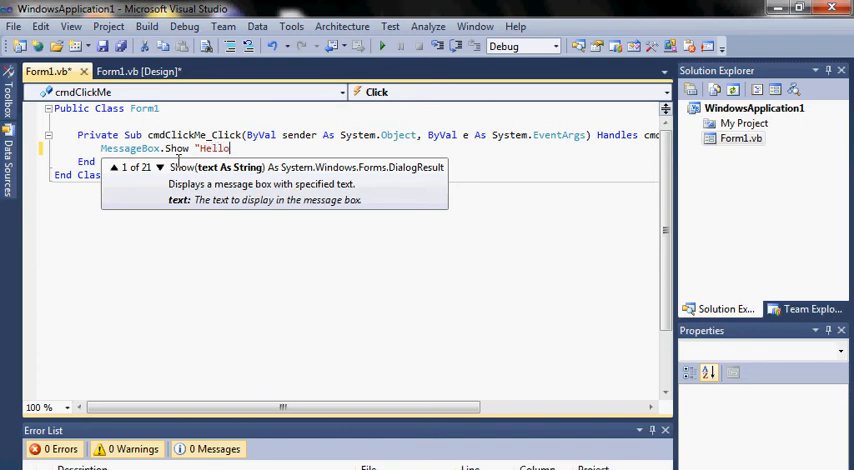
{"action": "type", "text": "Wo"}
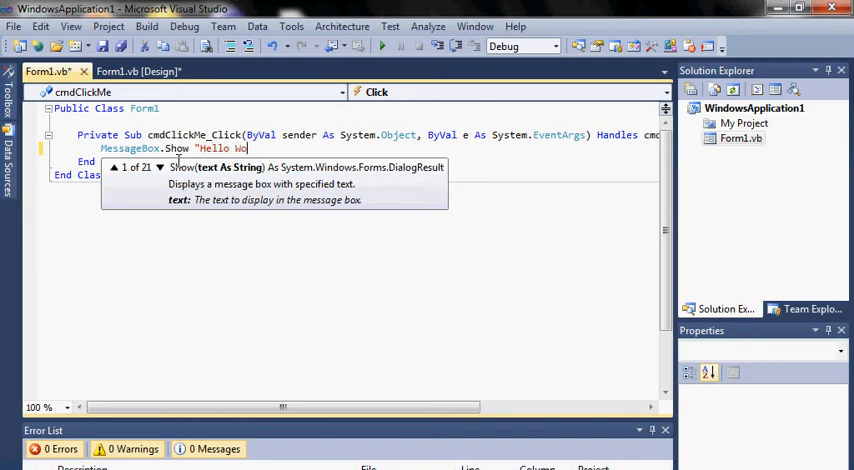
{"action": "type", "text": "rld\""}
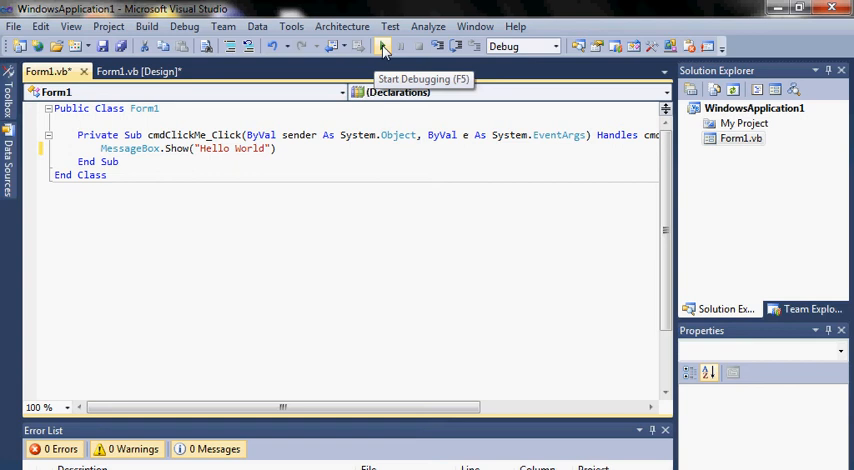
Step: Start debugging and click the Click Me button on the running form
{"action": "left_click", "coordinate": [380, 46]}
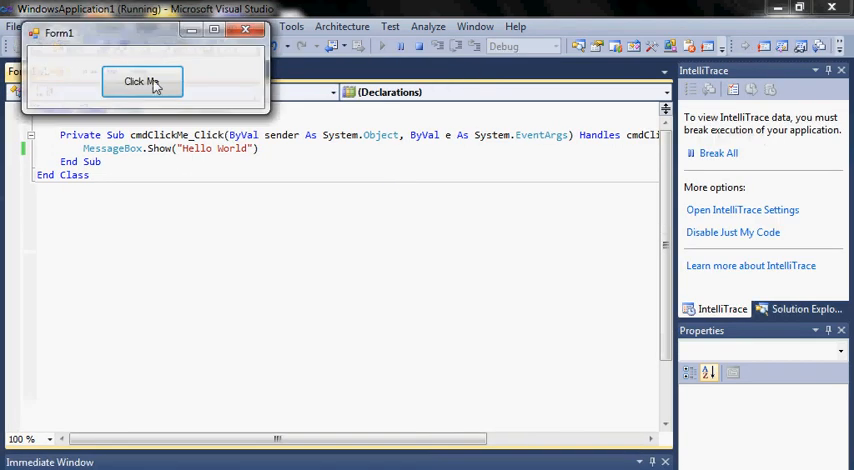
{"action": "left_click", "coordinate": [152, 82]}
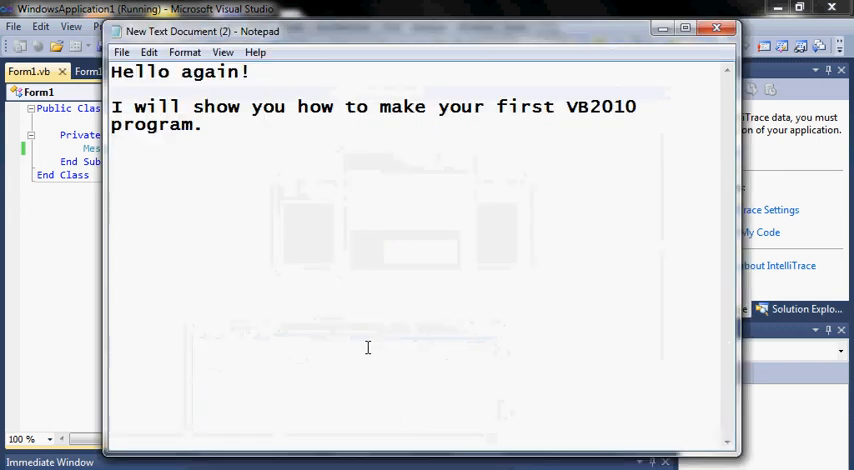
Step: Replace the note's text with "Thanks for watching! :)"
{"action": "type", "text": "Tha"}
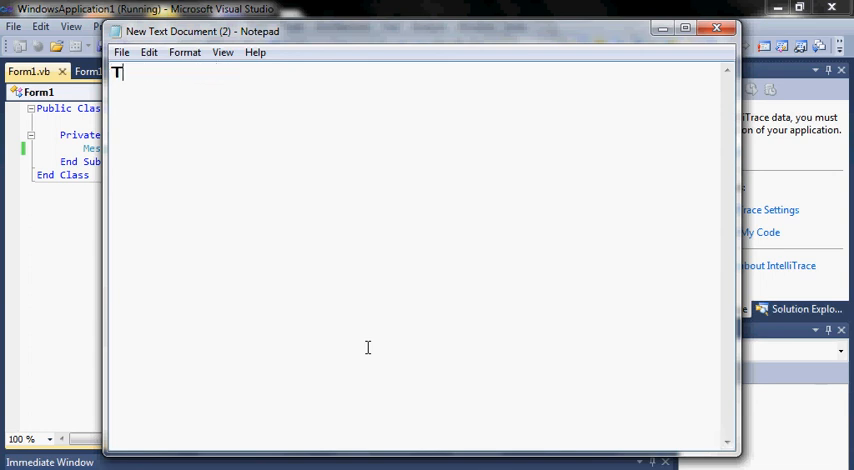
{"action": "type", "text": "hanks for w"}
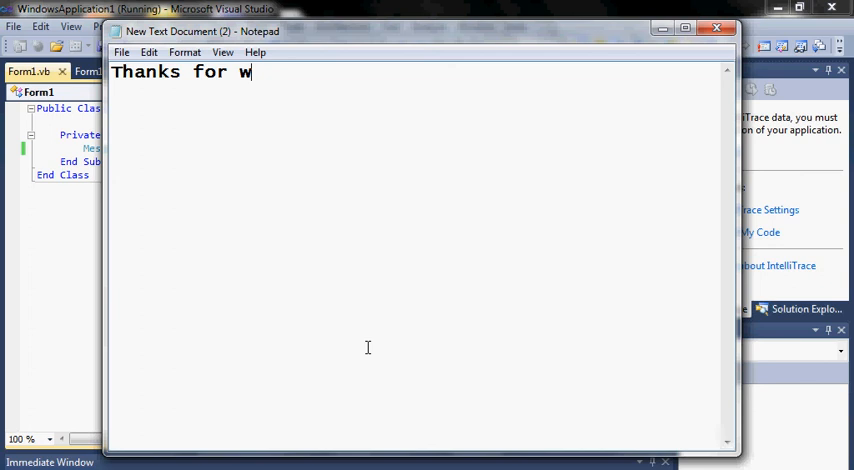
{"action": "type", "text": "atchi"}
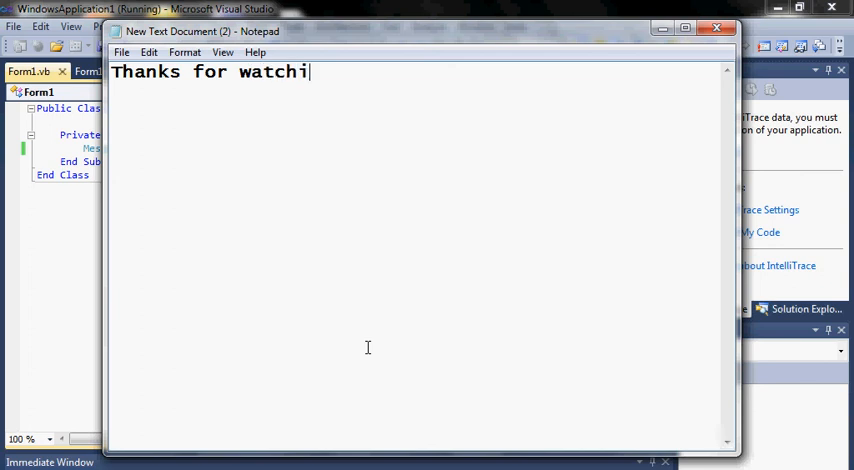
{"action": "type", "text": "ng! :)"}
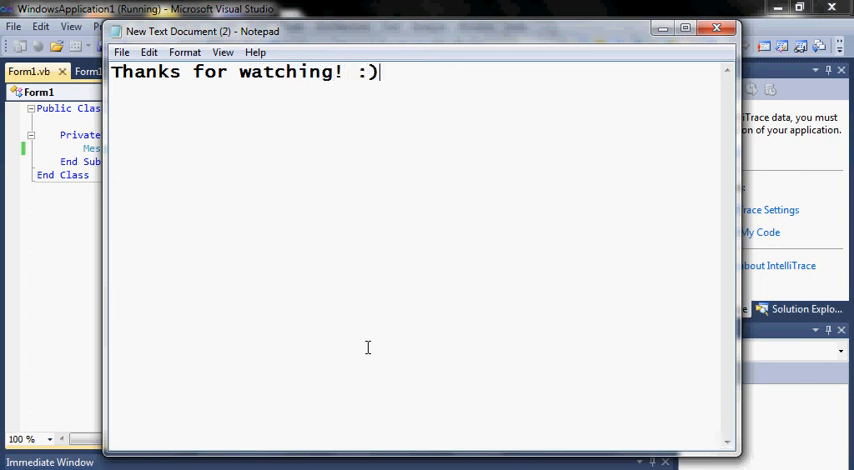